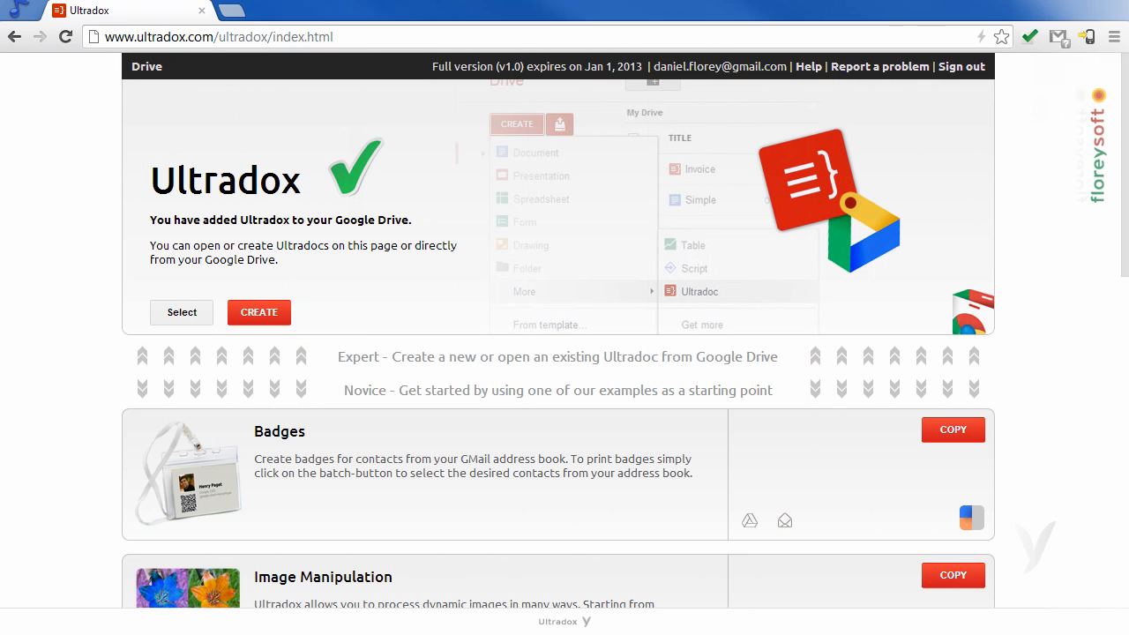
mouse_move(259, 312)
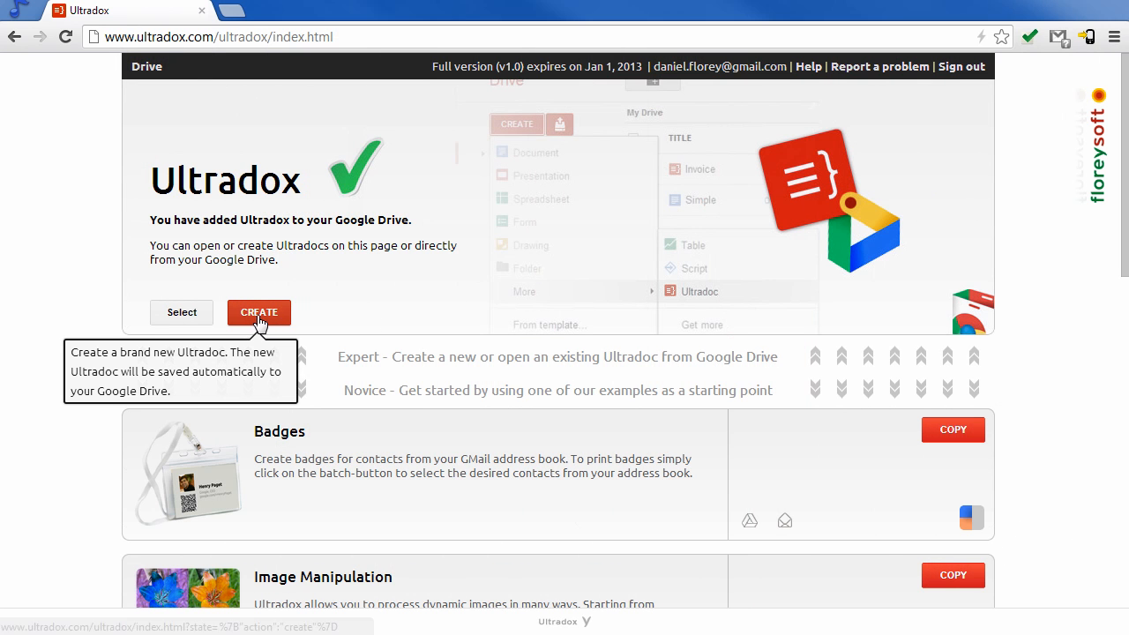
- Create a new Ultradoc using the Timesheet spreadsheet as data source, then open Timesheet
left_click(259, 312)
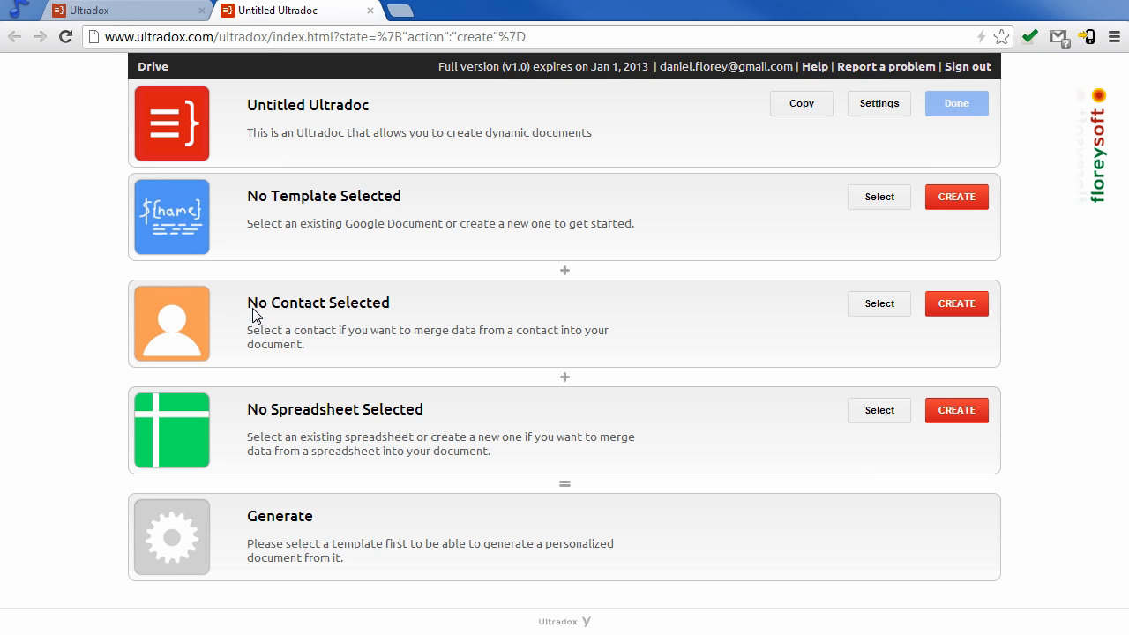
mouse_move(879, 410)
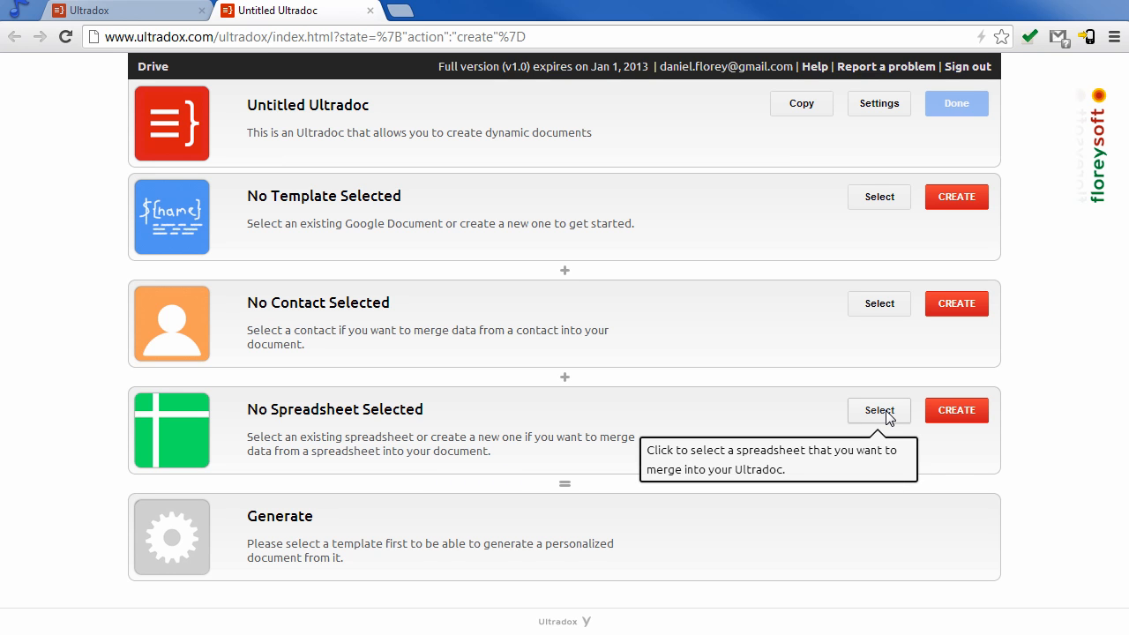
left_click(878, 410)
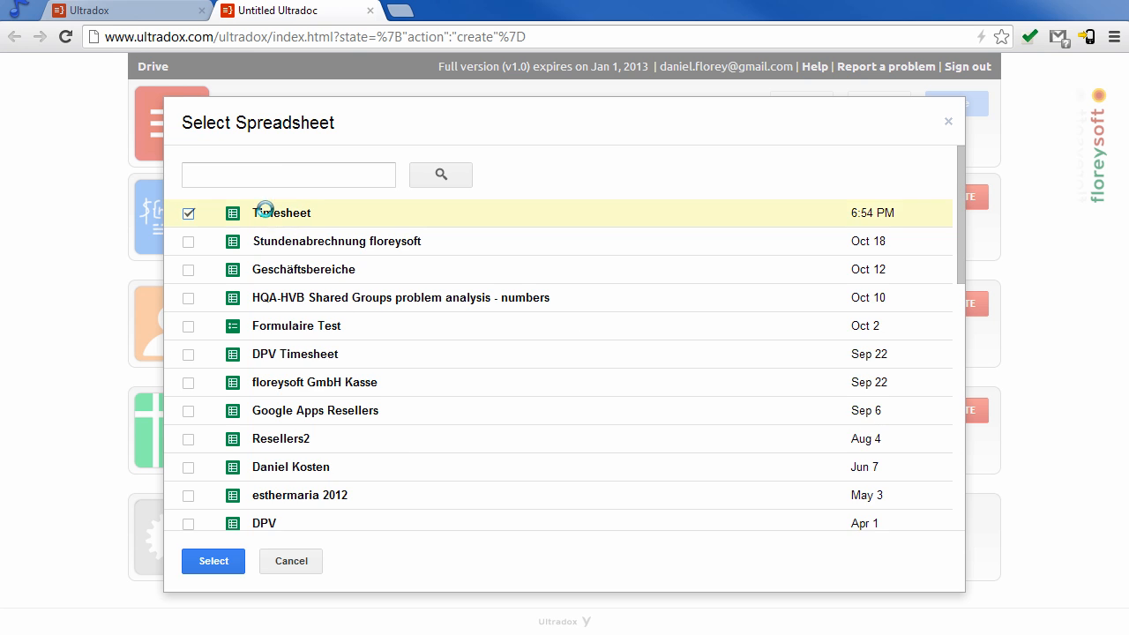
left_click(290, 561)
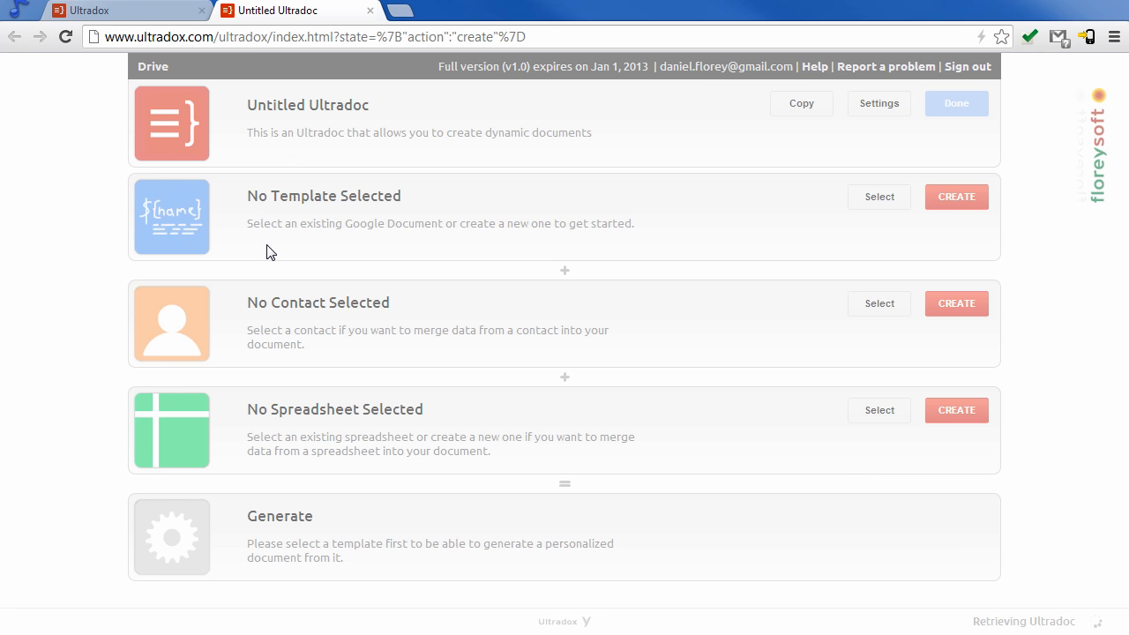
left_click(879, 410)
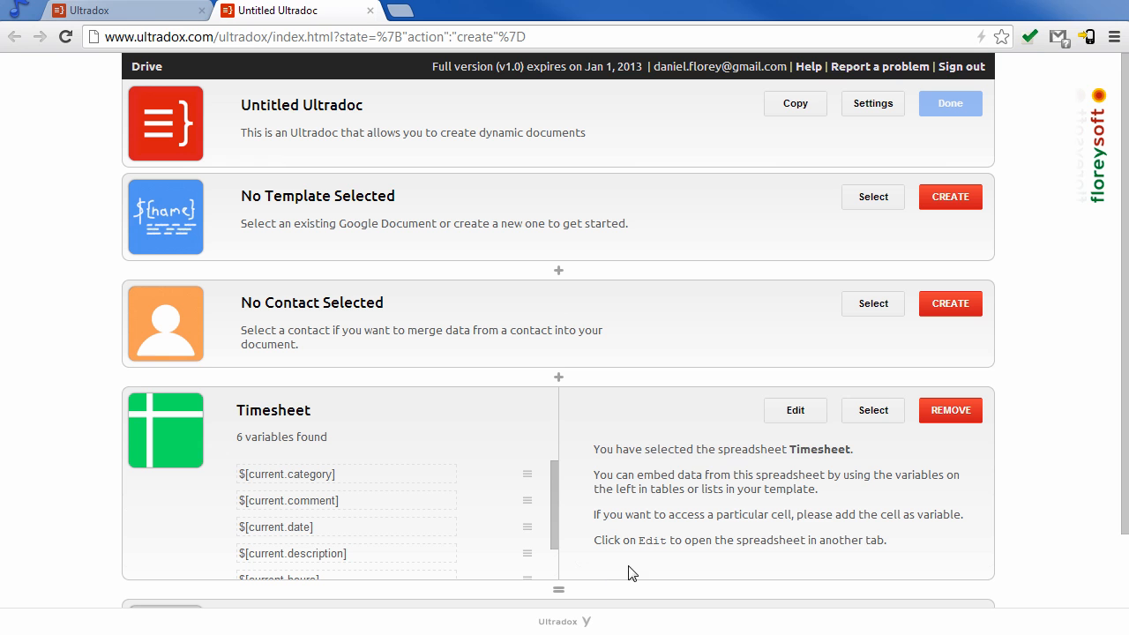
mouse_move(795, 410)
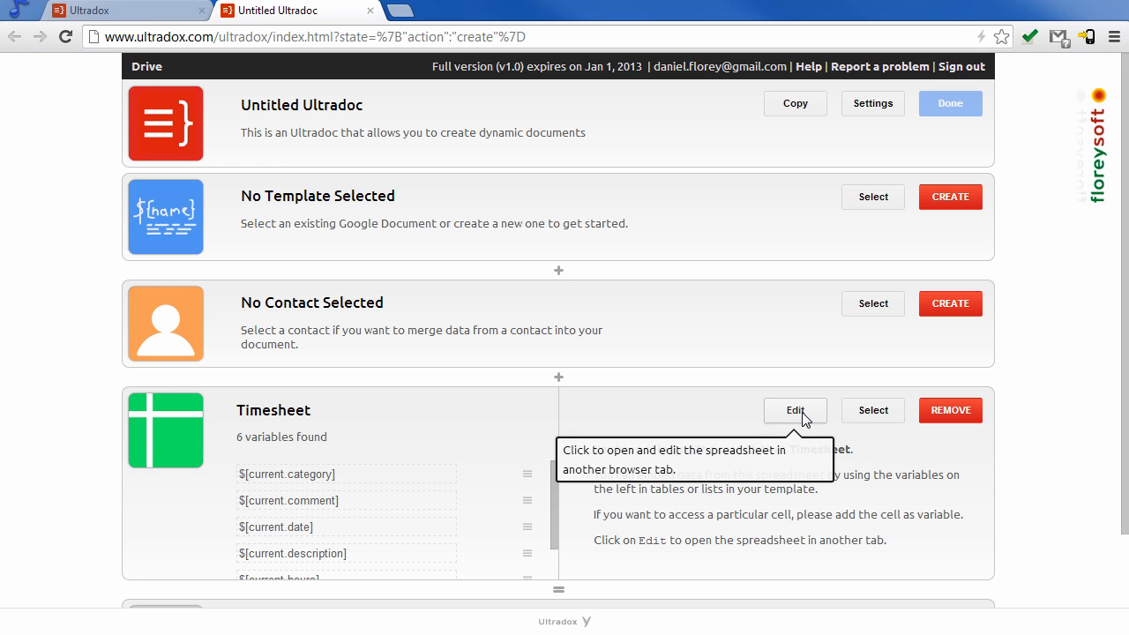
left_click(795, 409)
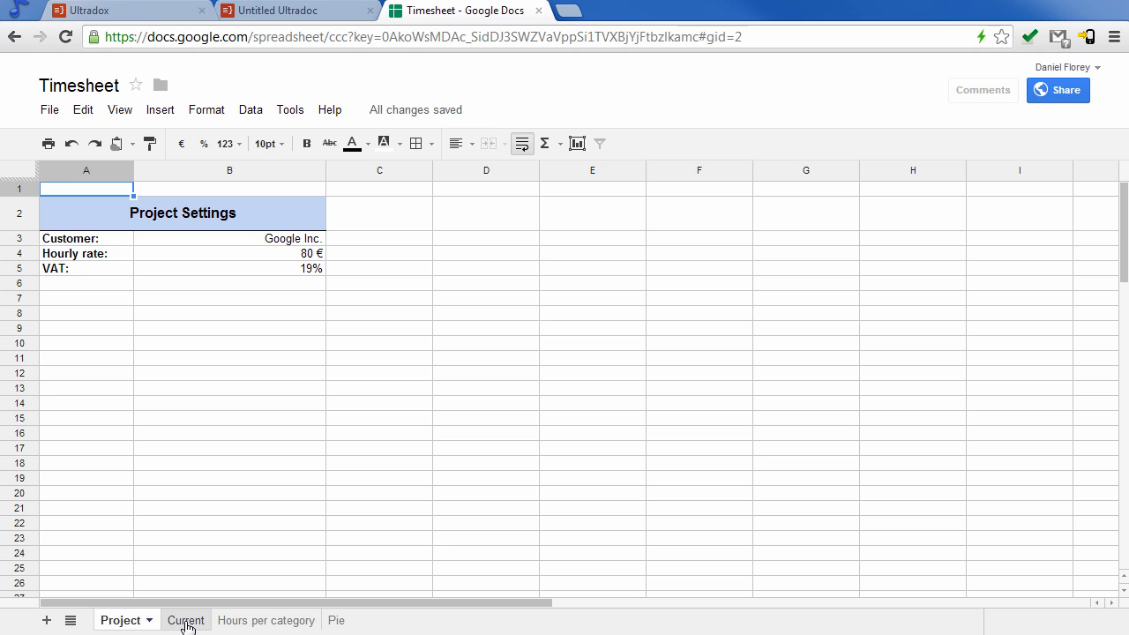
- Review the Current sheet's dated tasks, hours, prices and categories, then return to the Ultradoc
left_click(184, 620)
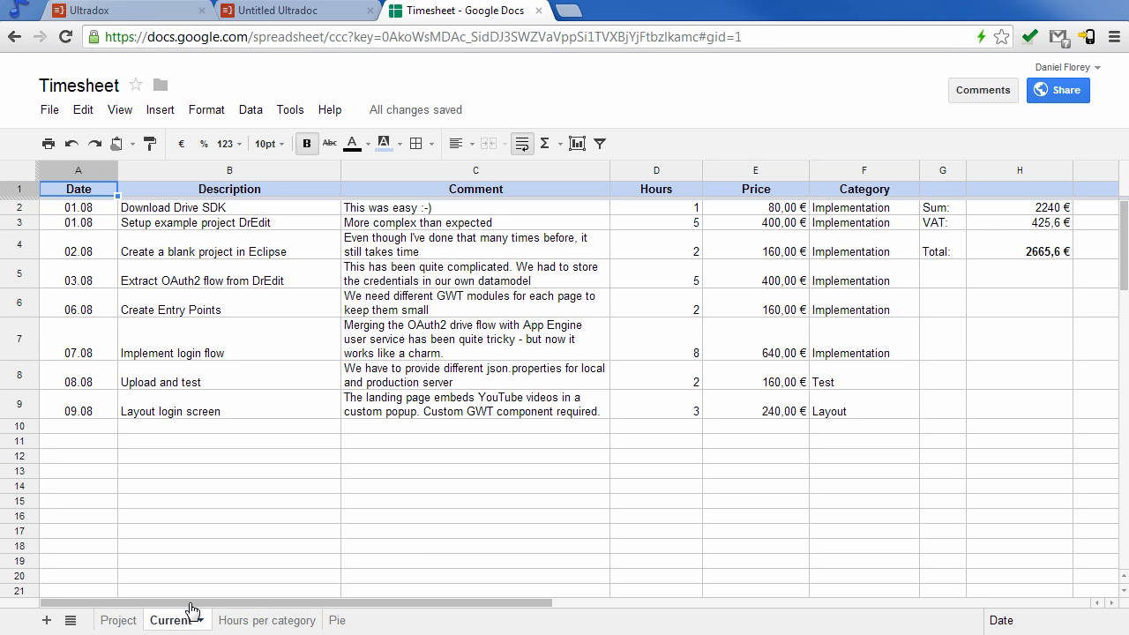
mouse_move(630, 195)
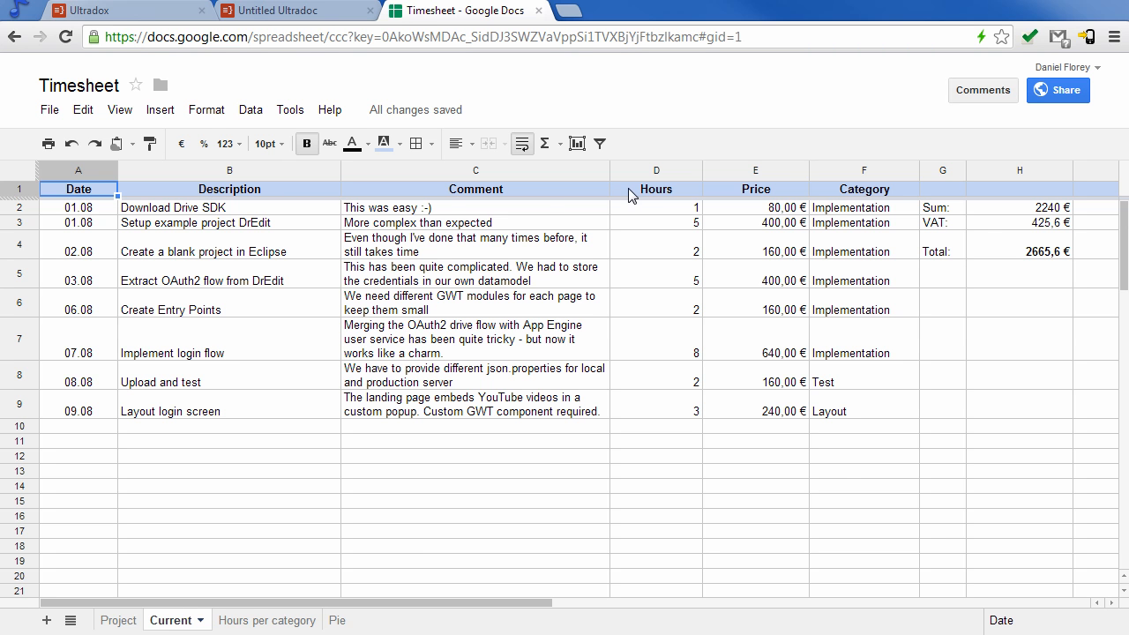
left_click(295, 9)
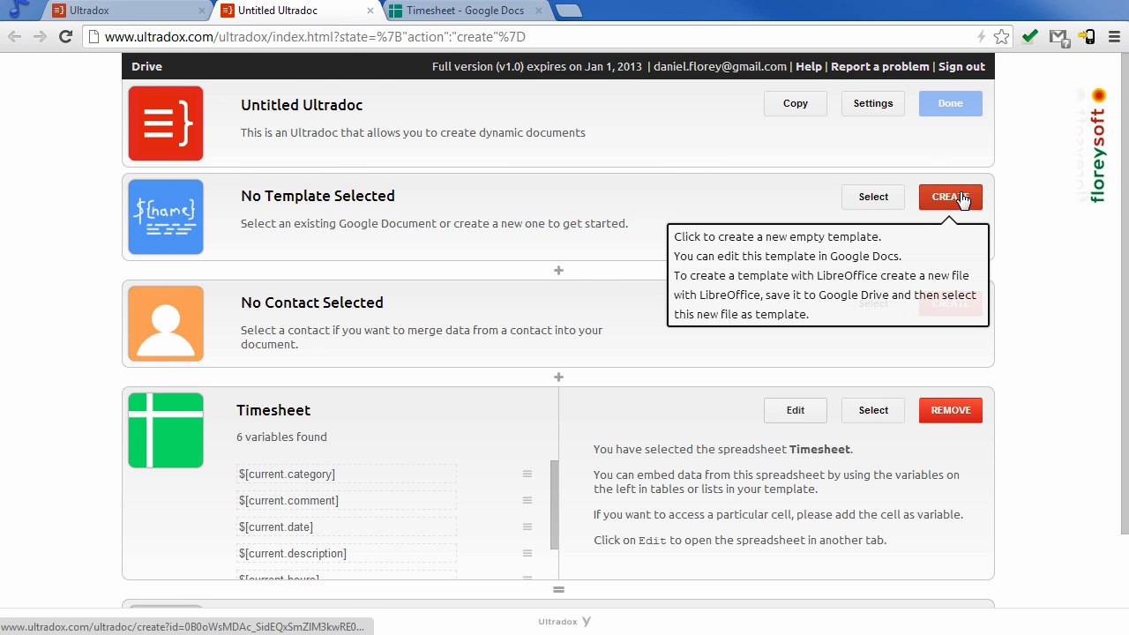
- Insert an even/odd table of Date, Description, Comment, Hours and Price, excluding Category
left_click(950, 197)
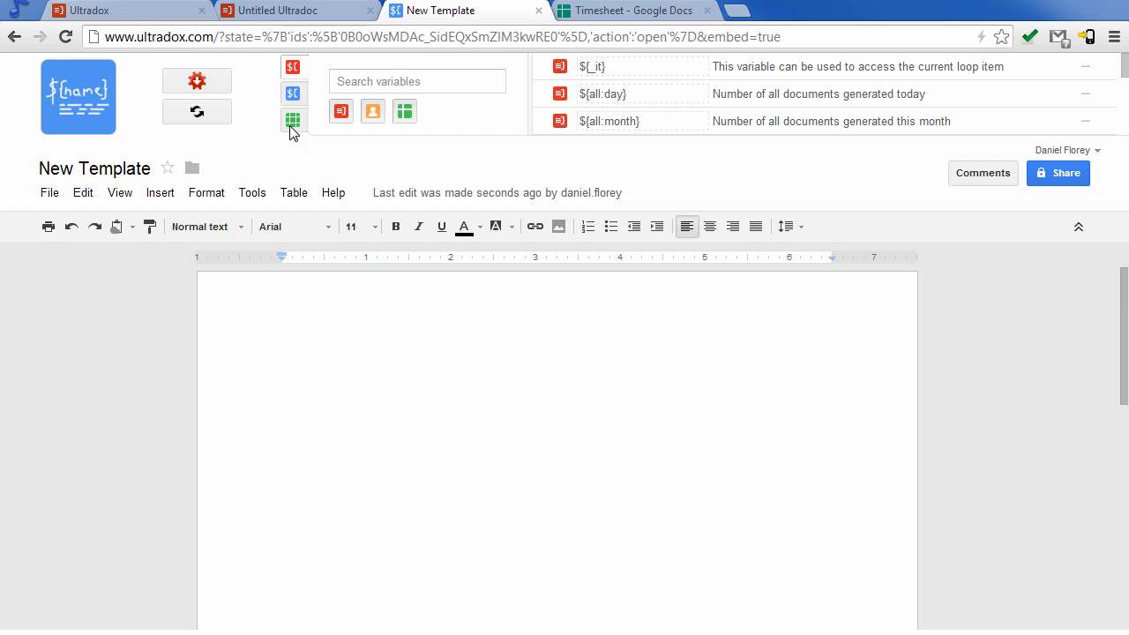
left_click(293, 120)
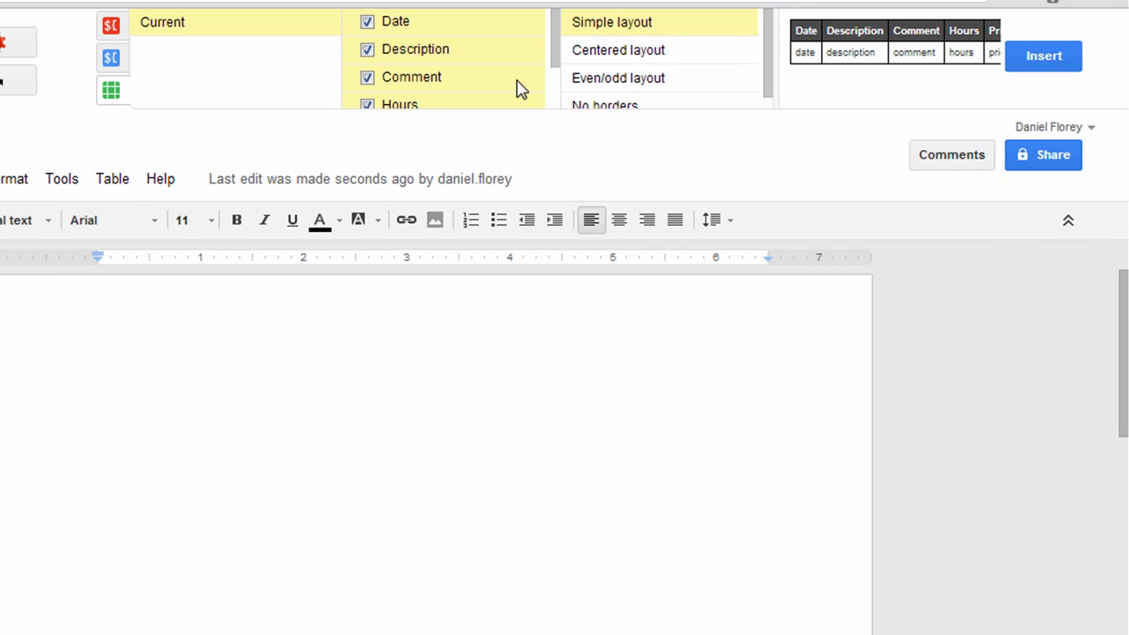
scroll("down", 3)
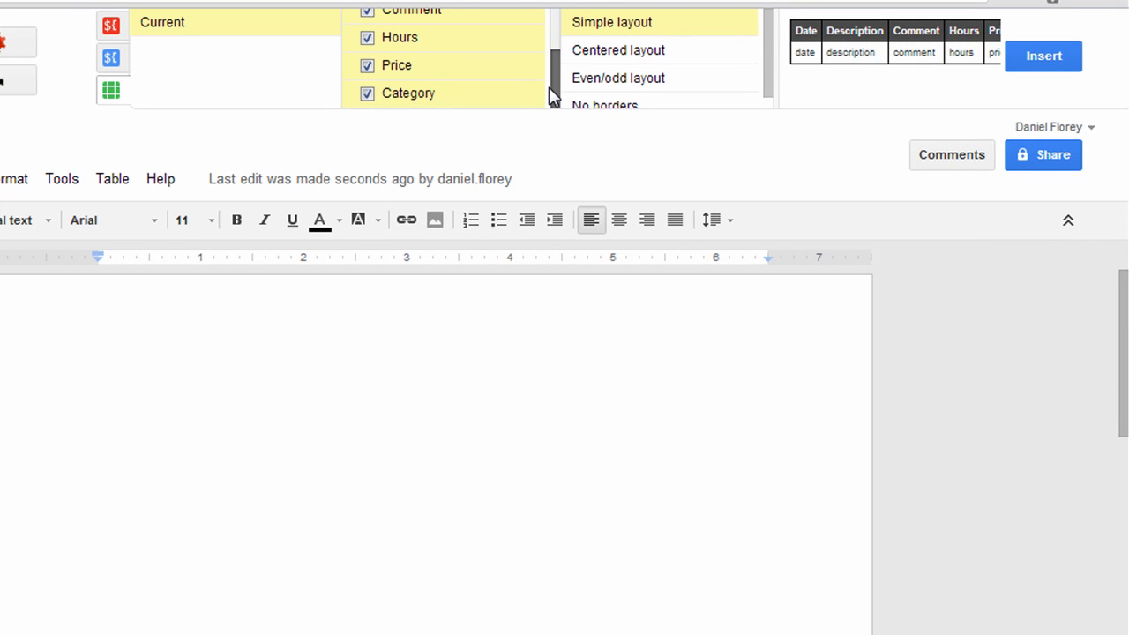
mouse_move(617, 77)
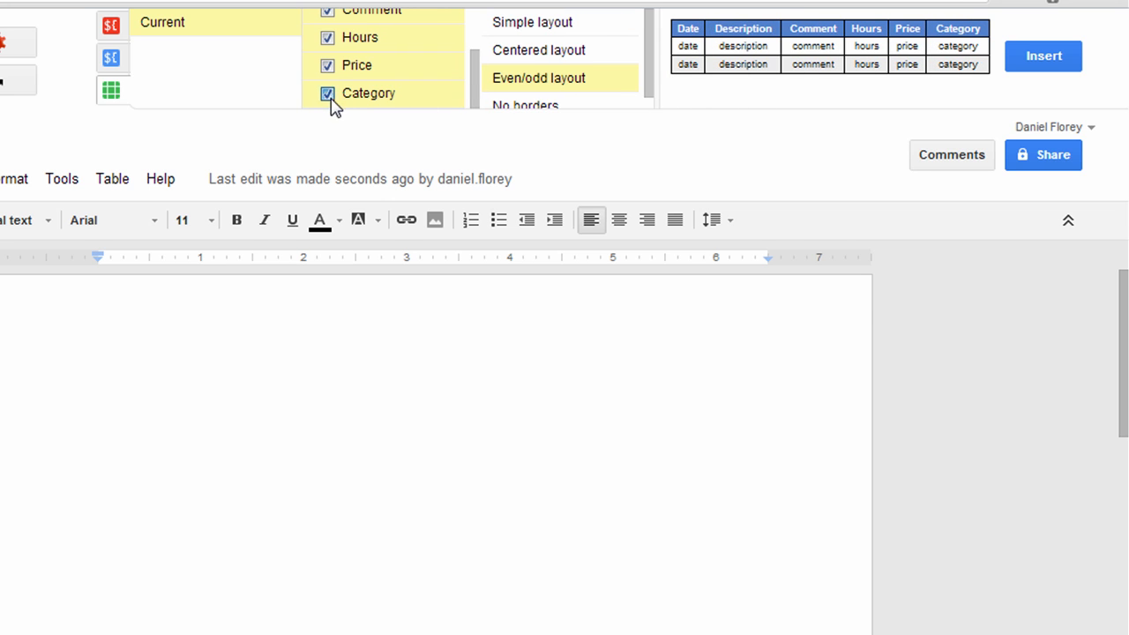
left_click(328, 94)
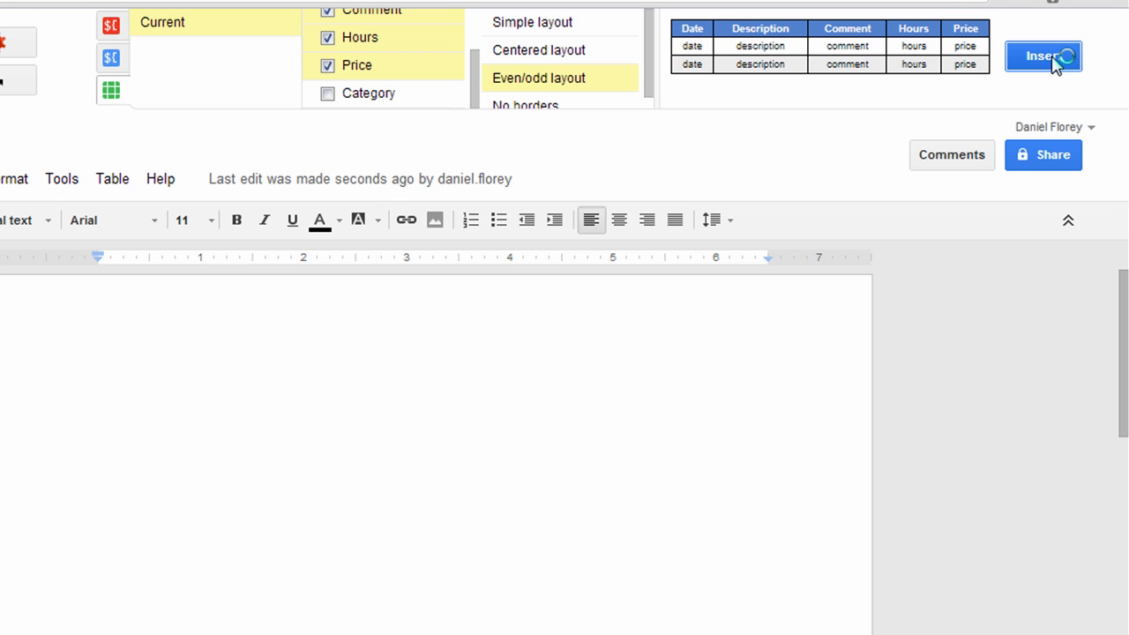
left_click(1043, 55)
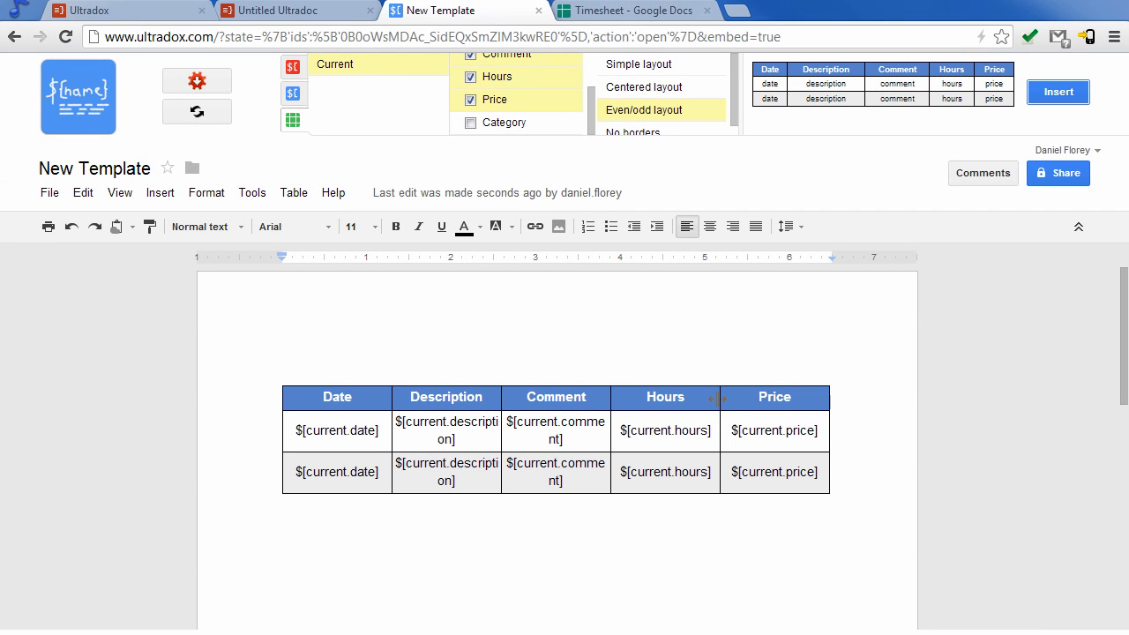
- Recolour the bold description text in the template, then return to the Timesheet spreadsheet
left_click(291, 227)
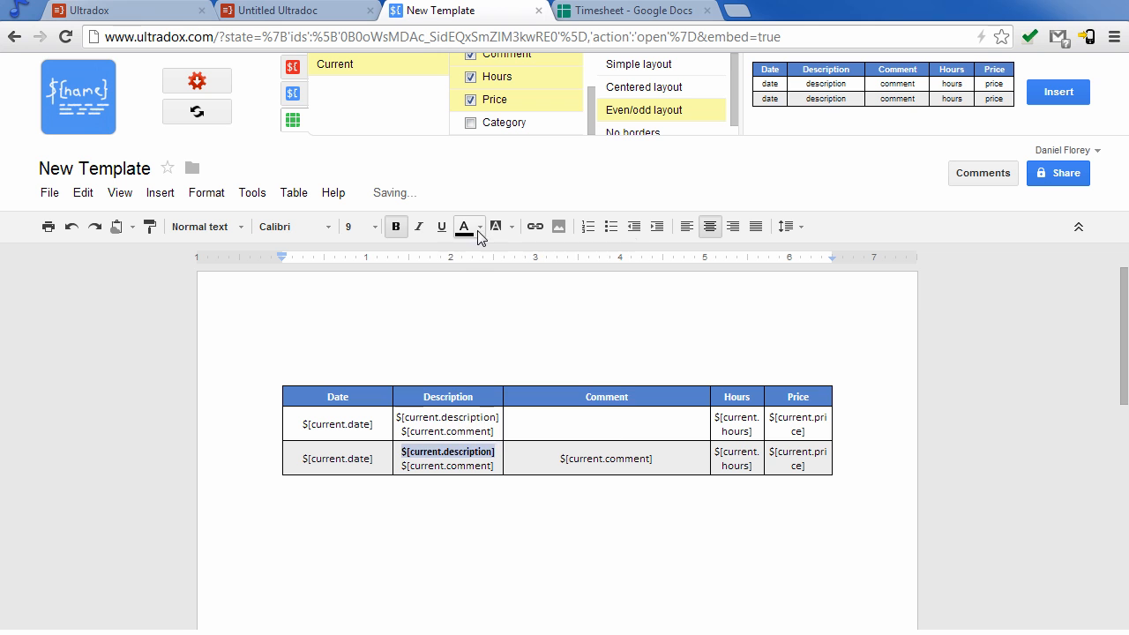
left_click(464, 227)
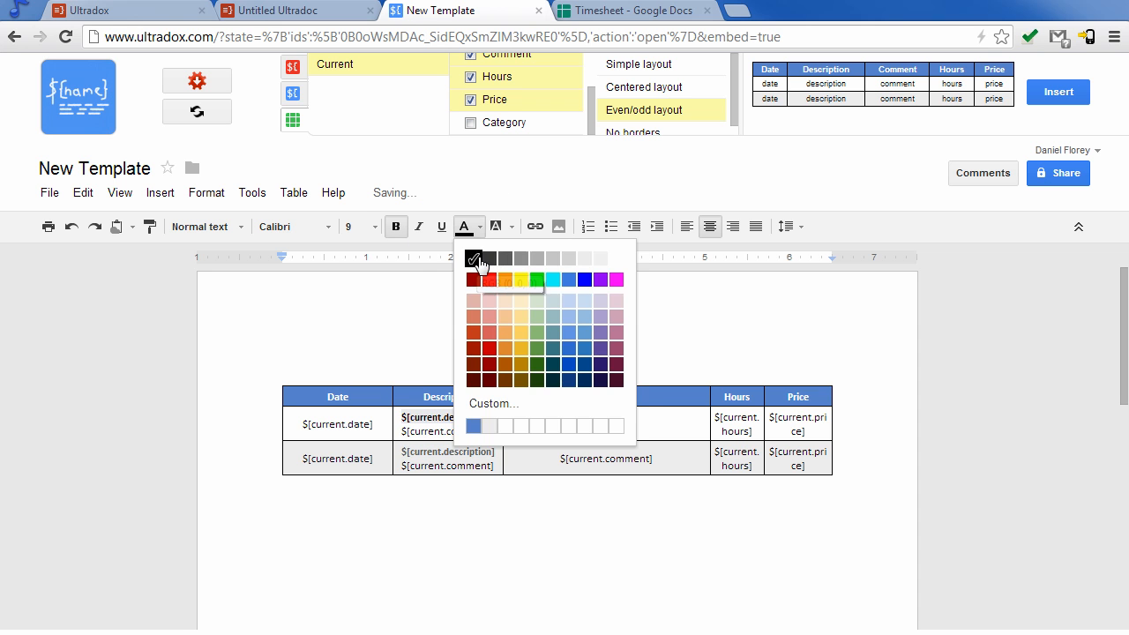
left_click(478, 258)
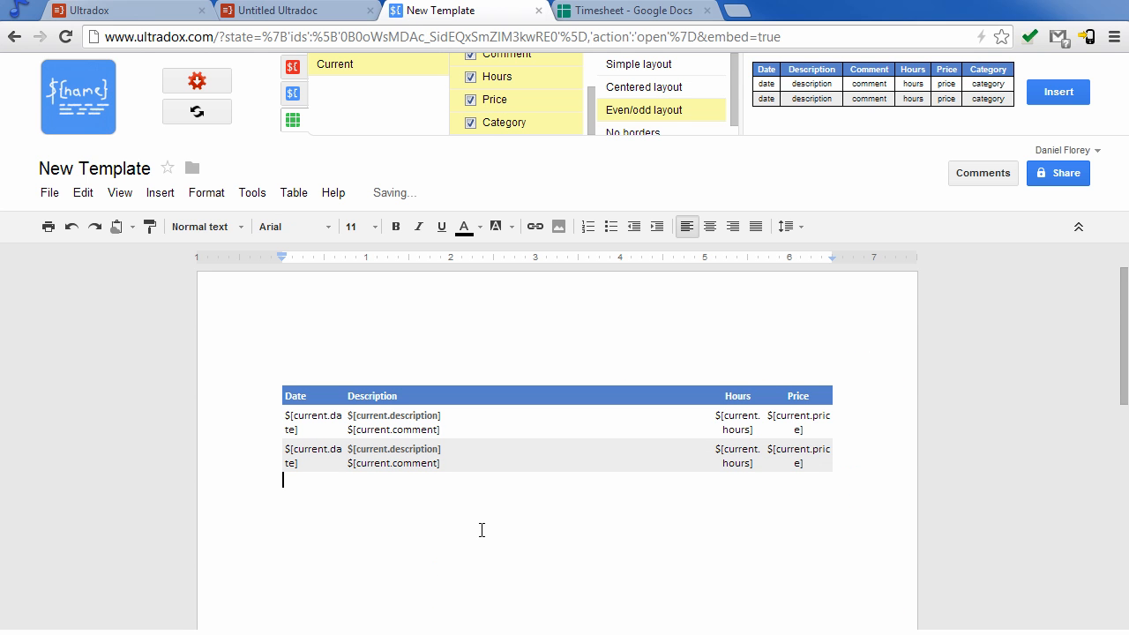
mouse_move(196, 80)
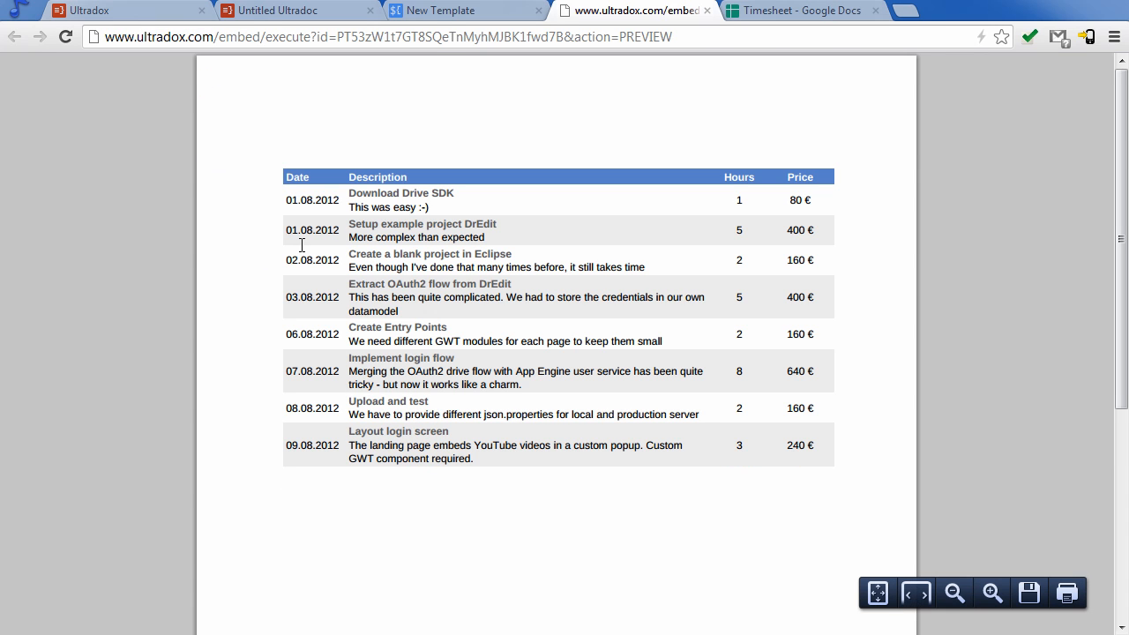
mouse_move(628, 444)
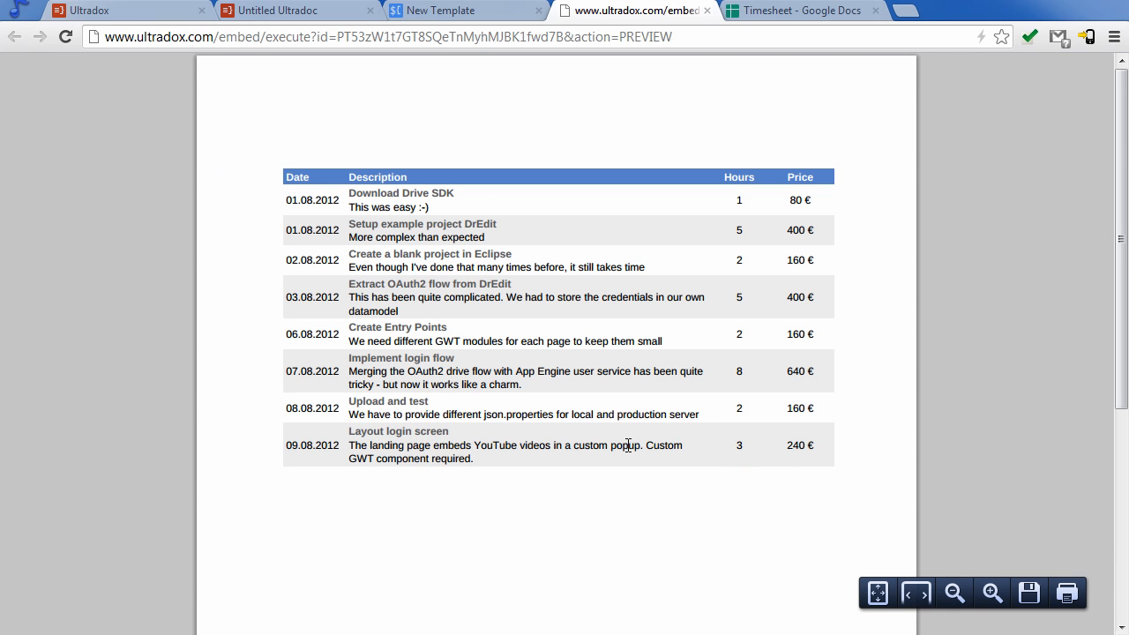
left_click(802, 10)
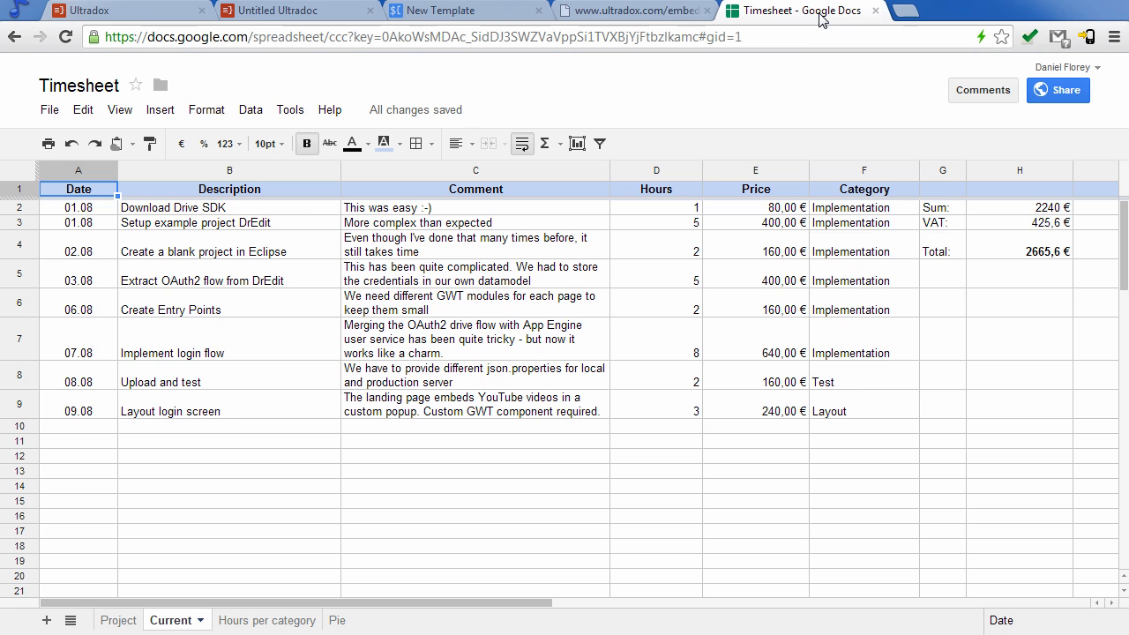
- Change the Project sheet's hourly rate in B4 to 95 € and view the recalculated document
left_click(120, 620)
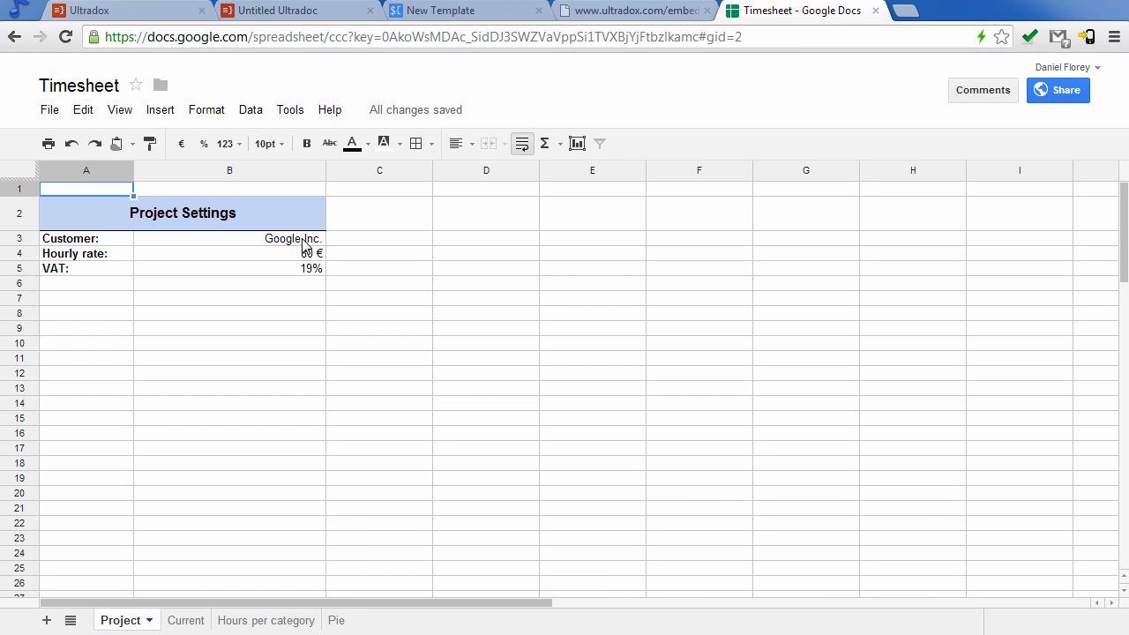
left_click(230, 253)
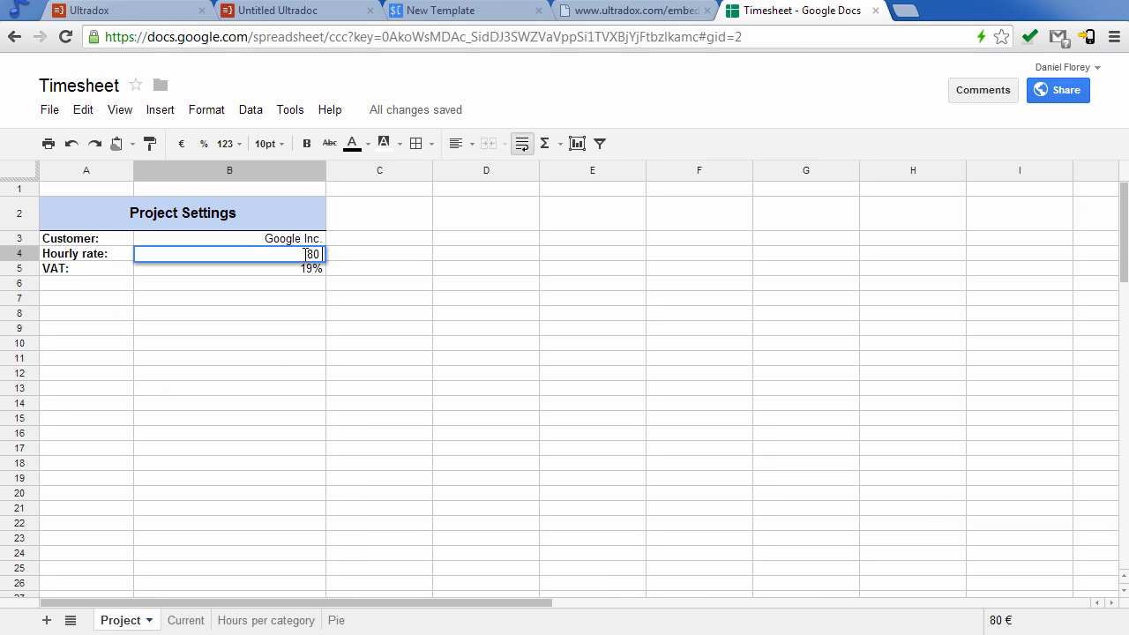
key("Return")
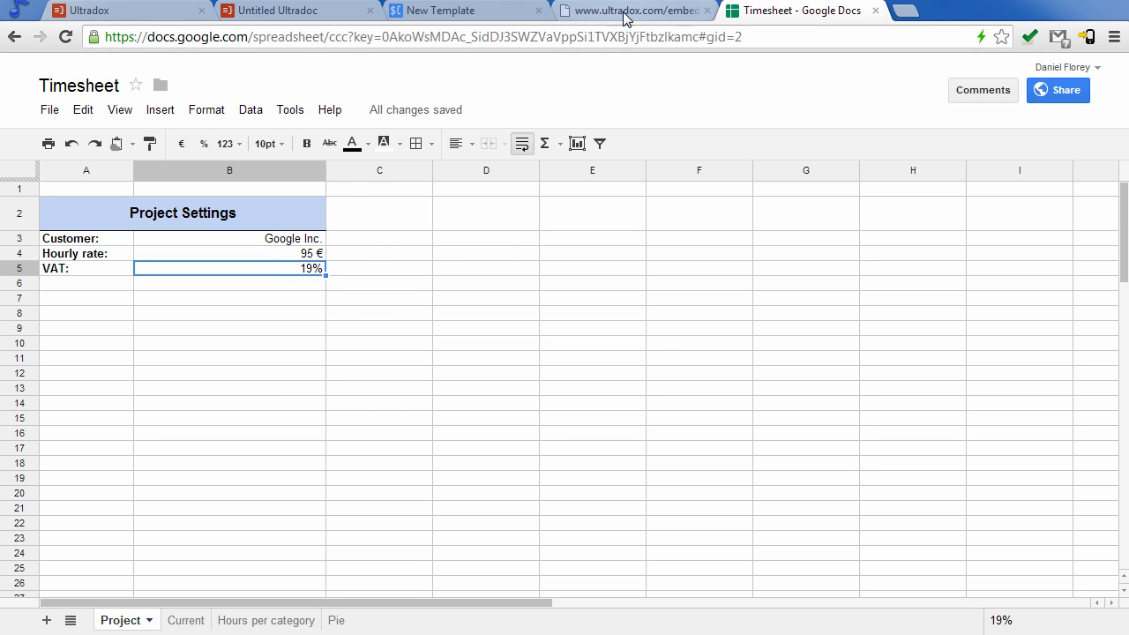
left_click(633, 9)
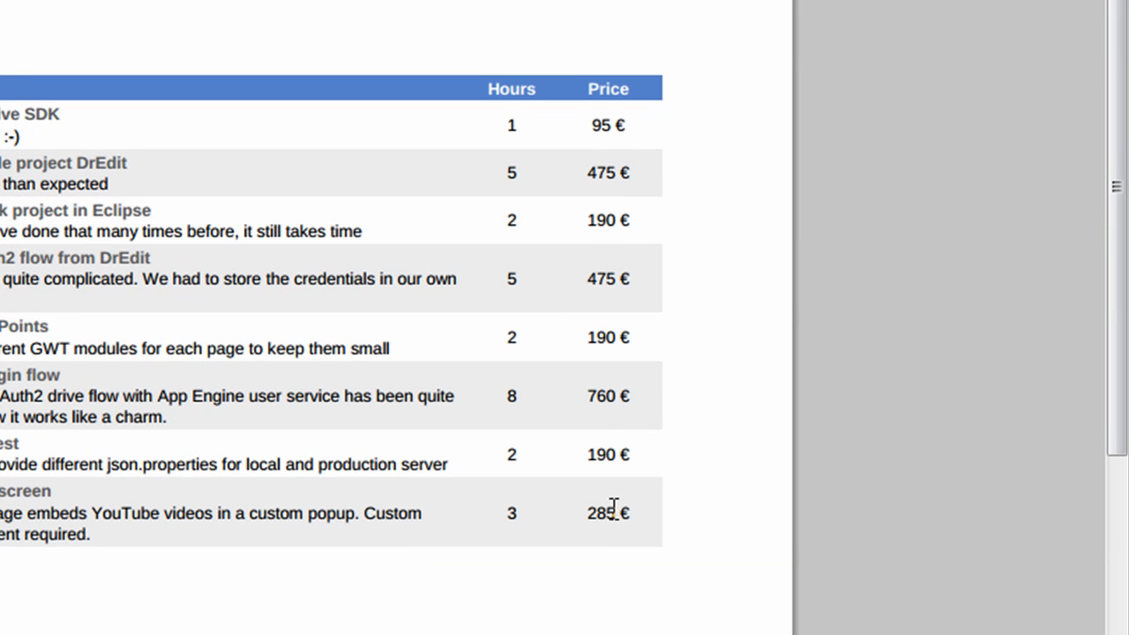
mouse_move(614, 511)
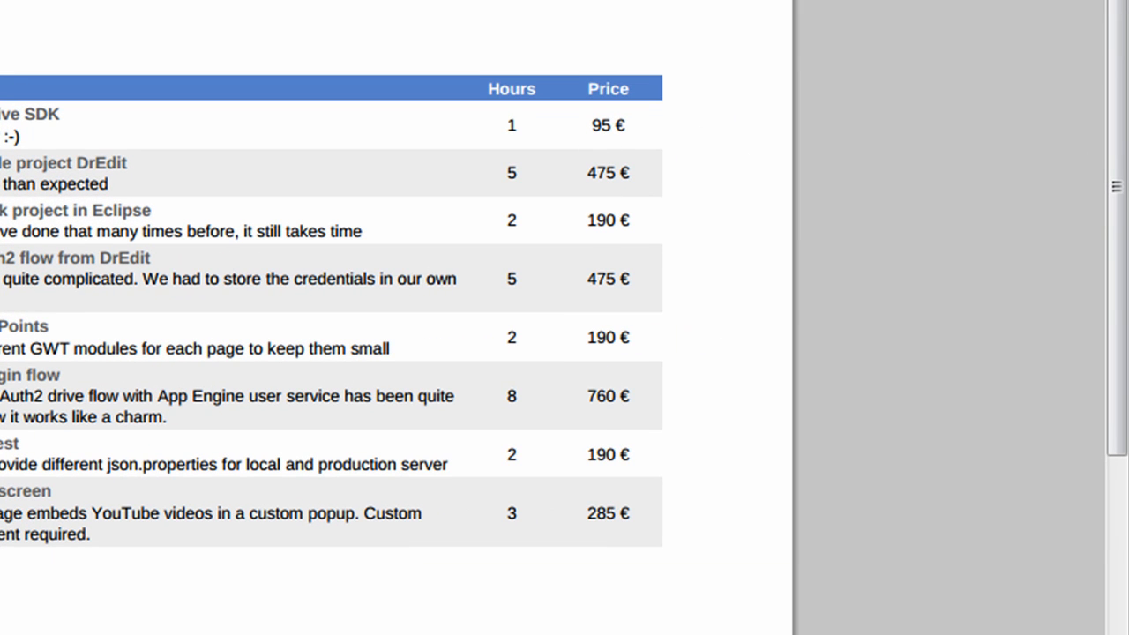
left_click(798, 10)
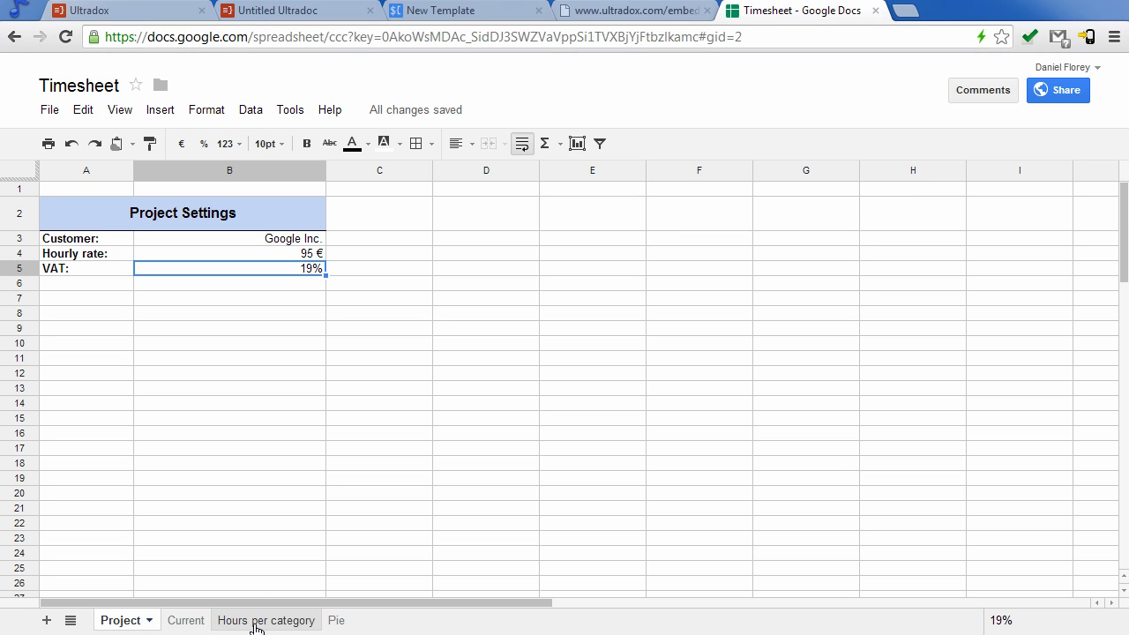
- View the Hours per category totals and the Pie chart sheet, then return to the template
left_click(258, 619)
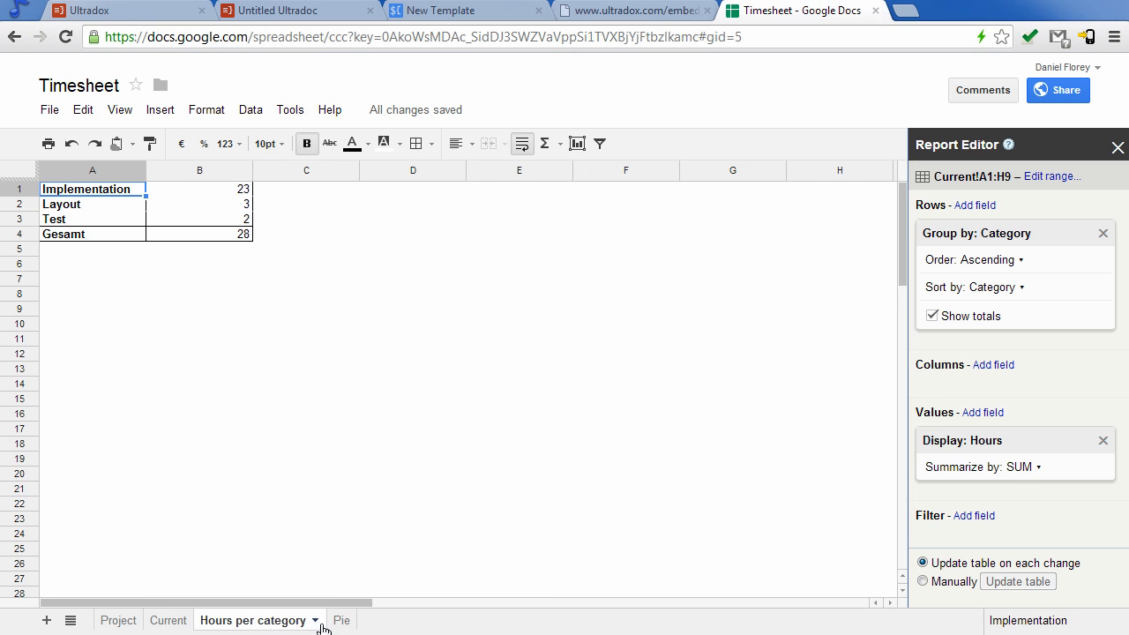
left_click(320, 619)
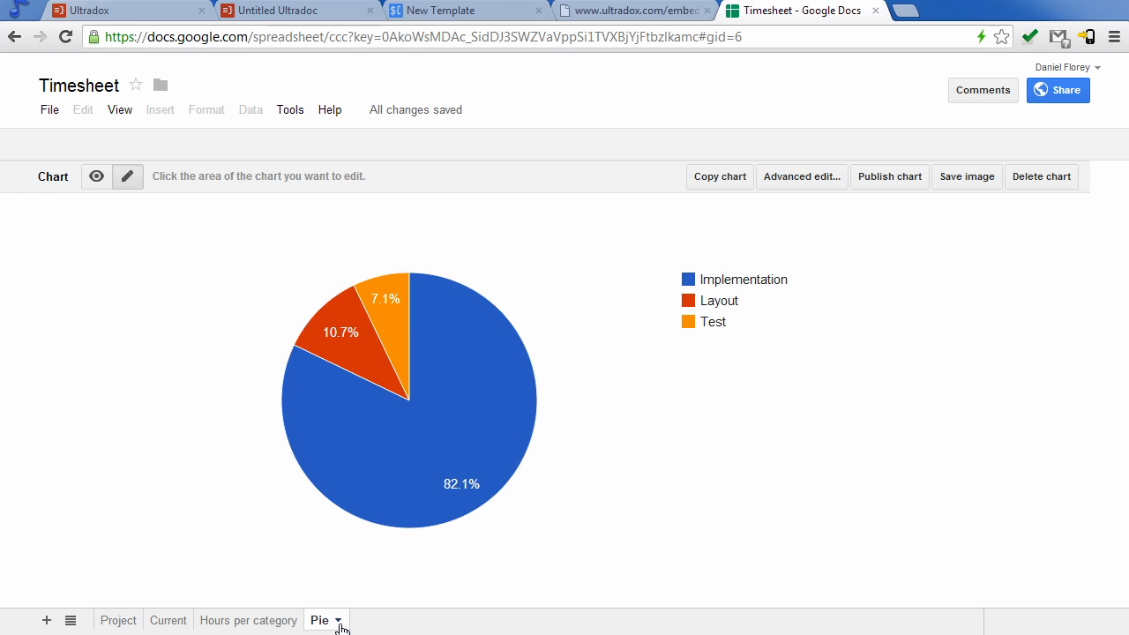
mouse_move(556, 509)
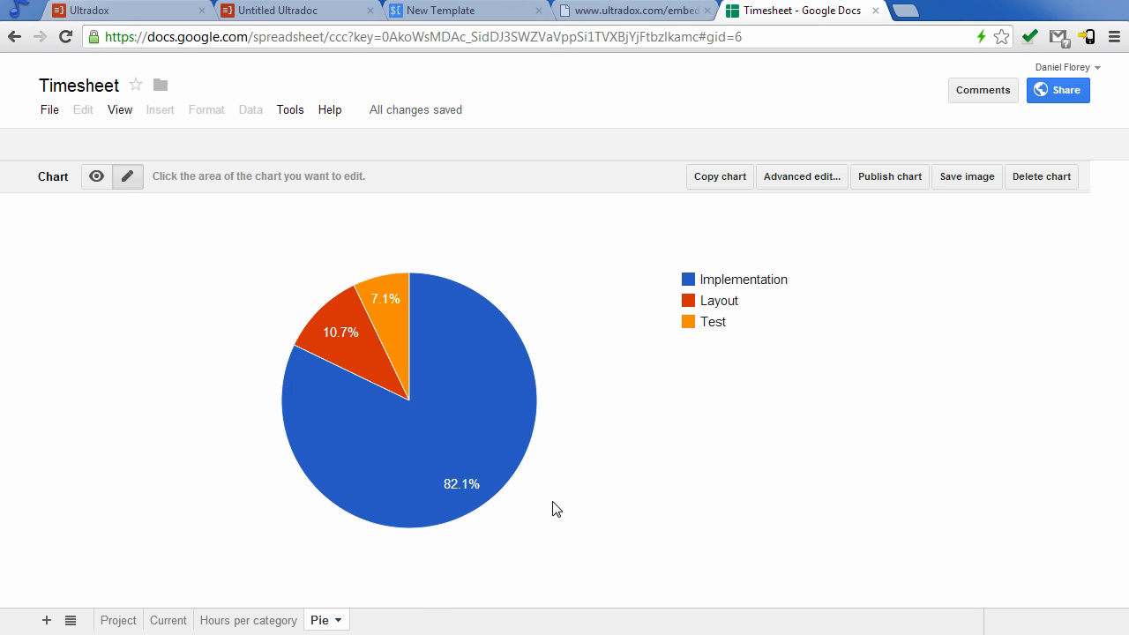
left_click(465, 10)
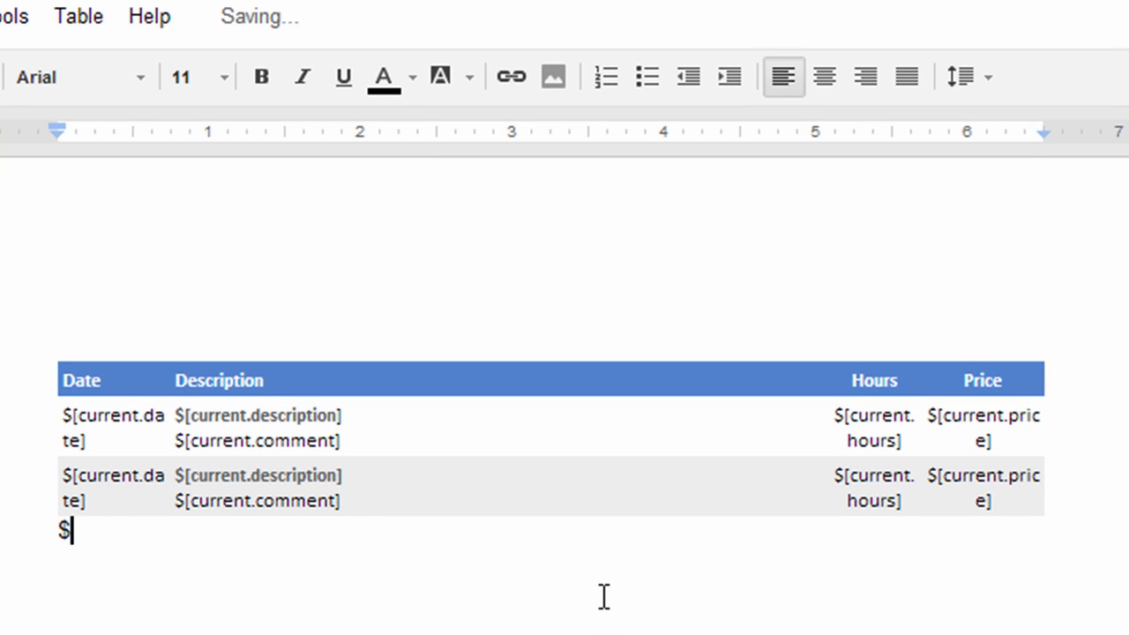
- Add a centred ${pie;chart(width=10cm;height=6cm)} placeholder and show the template's variables
type("{pie;cha")
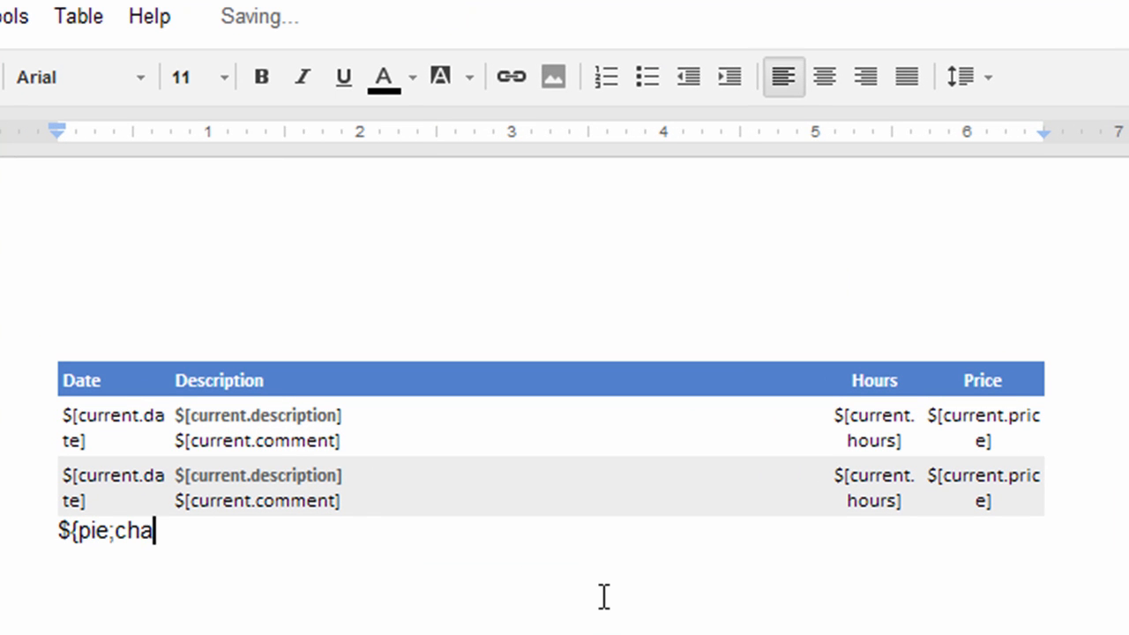
type("rt(width=1")
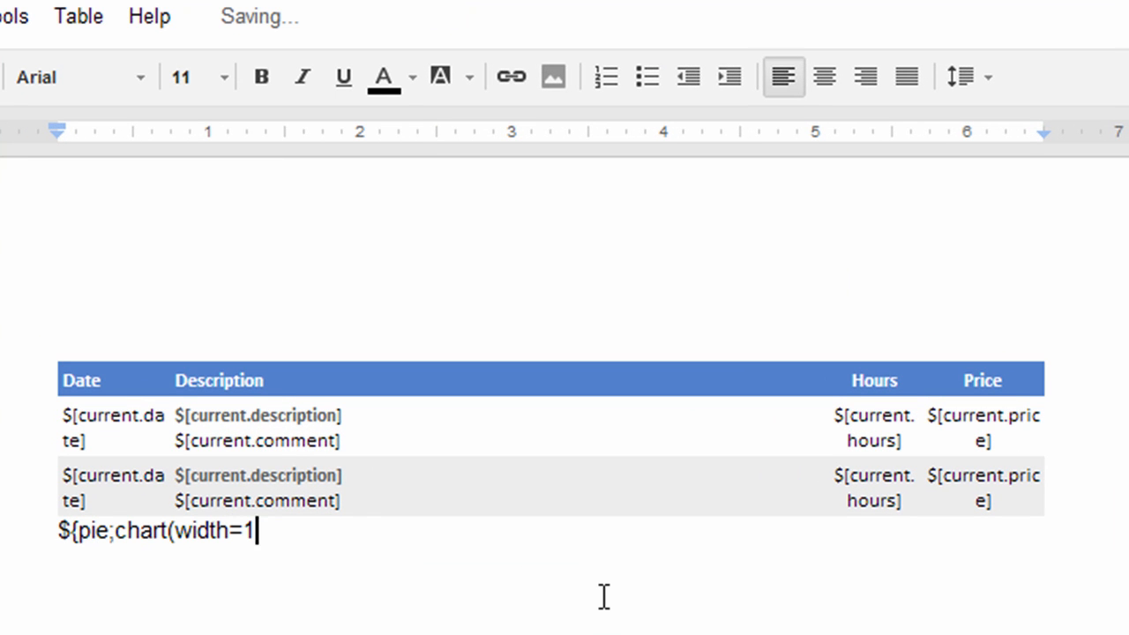
type("0cm;height")
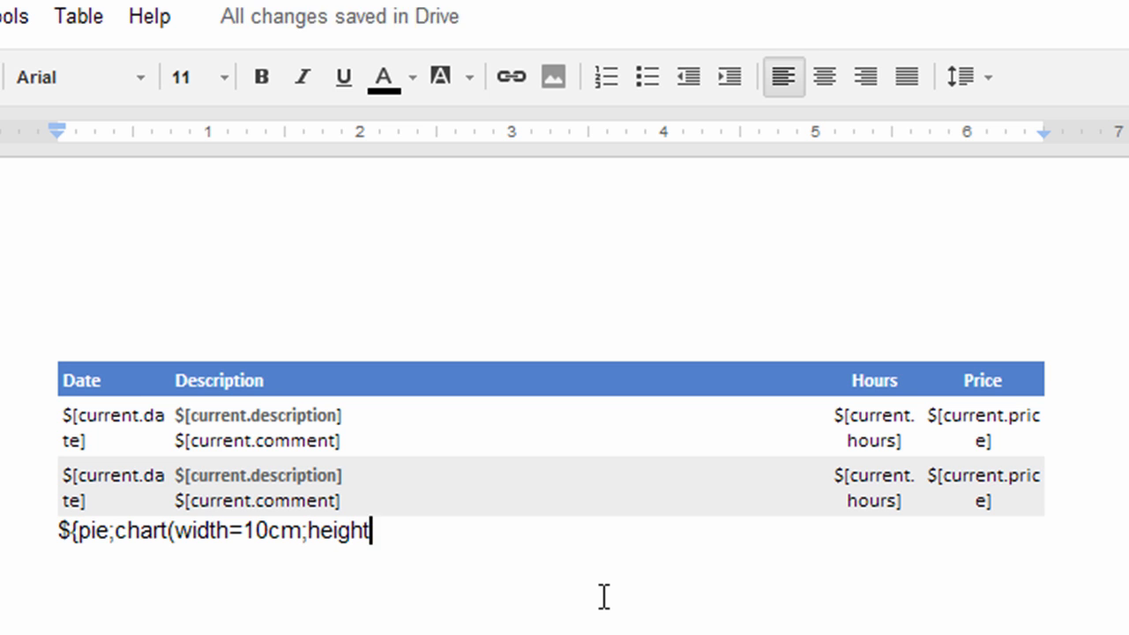
type("=6cm)")
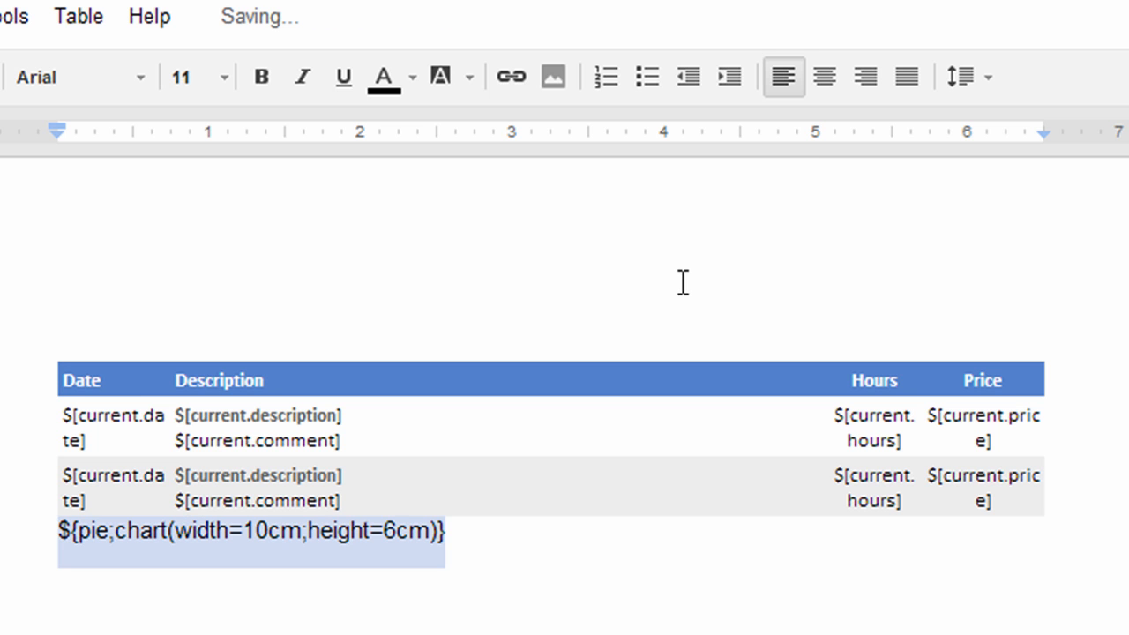
left_click(823, 76)
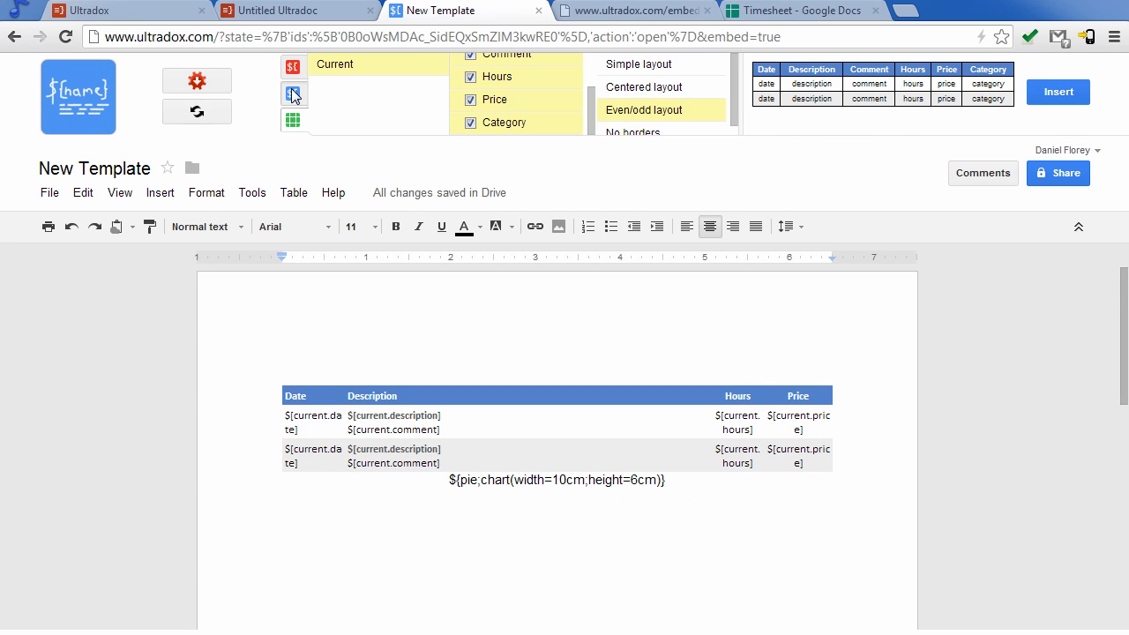
left_click(293, 94)
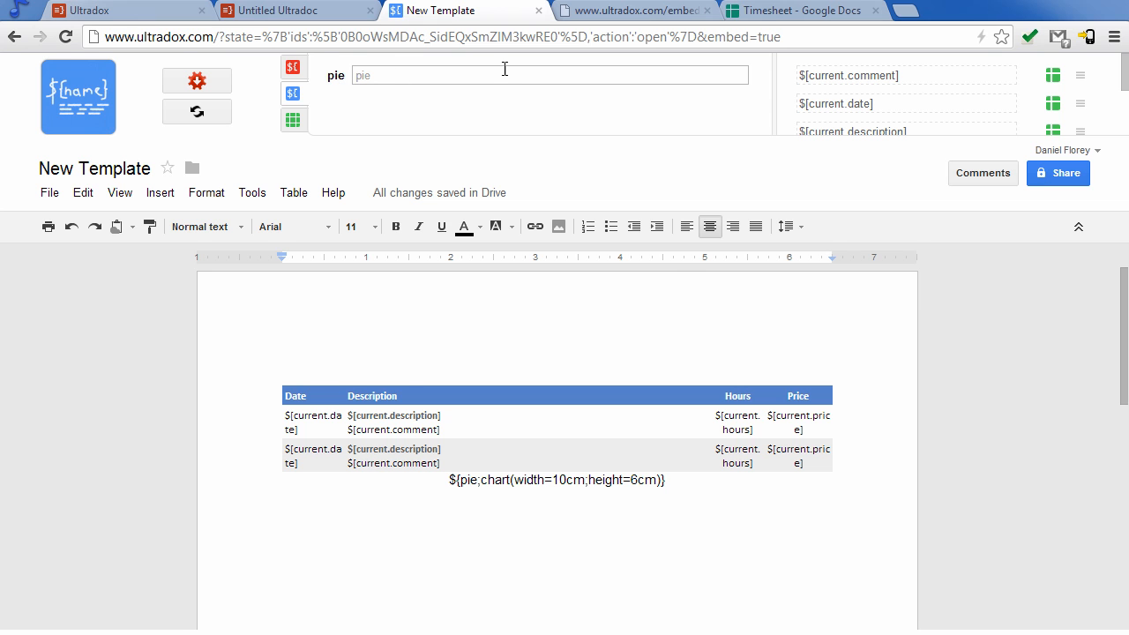
- Publish the Timesheet pie chart in Image format and close the publish dialog
left_click(797, 11)
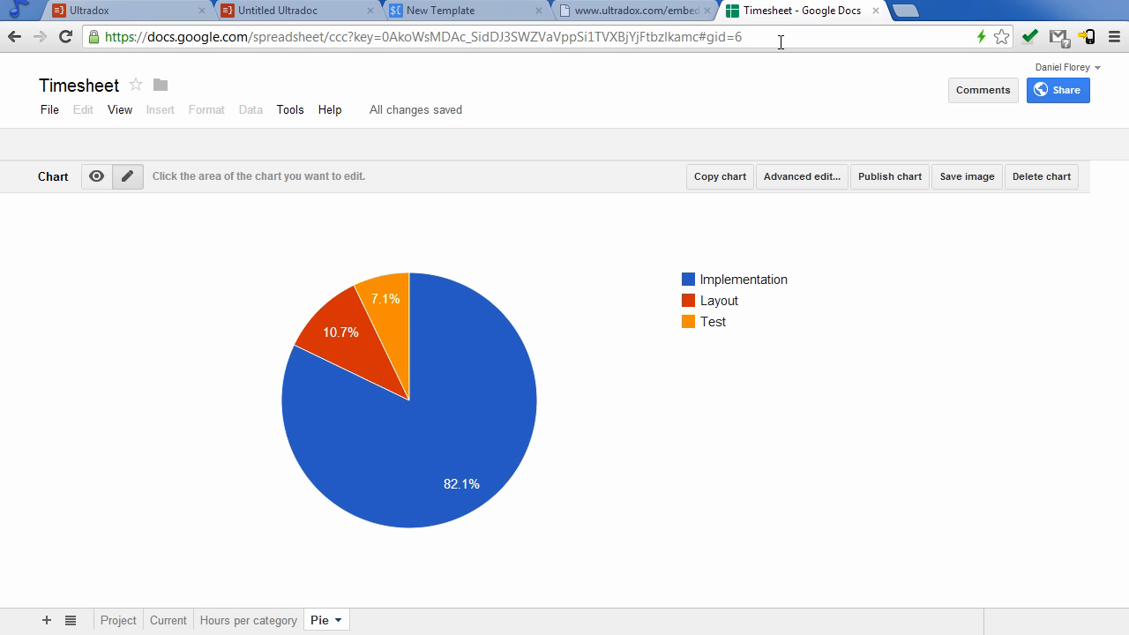
mouse_move(888, 177)
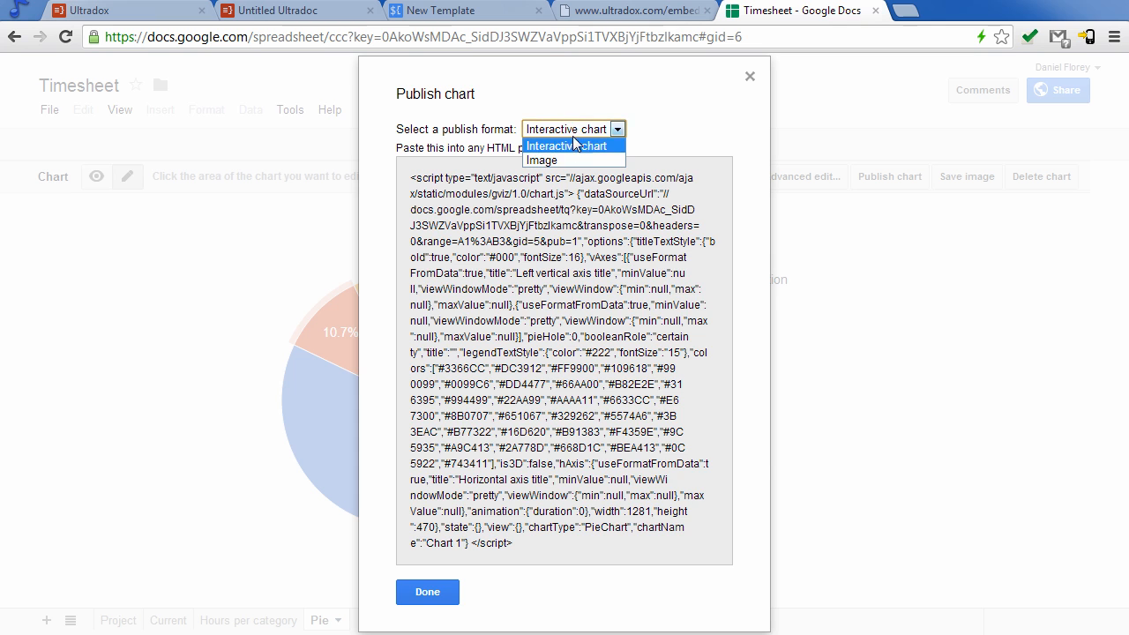
left_click(541, 160)
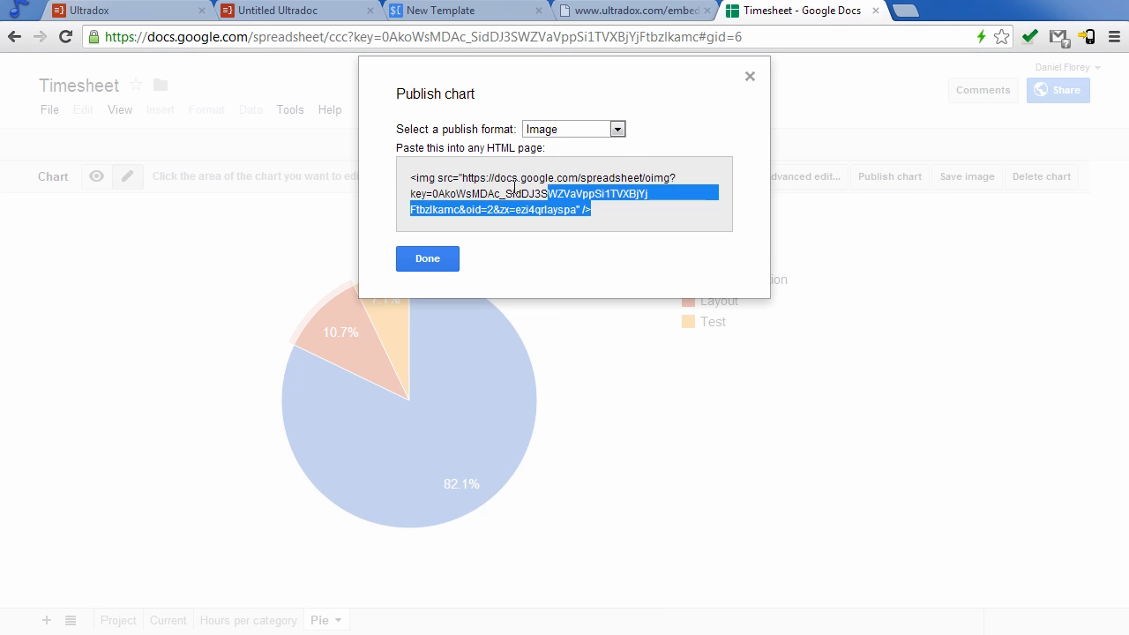
left_click(427, 258)
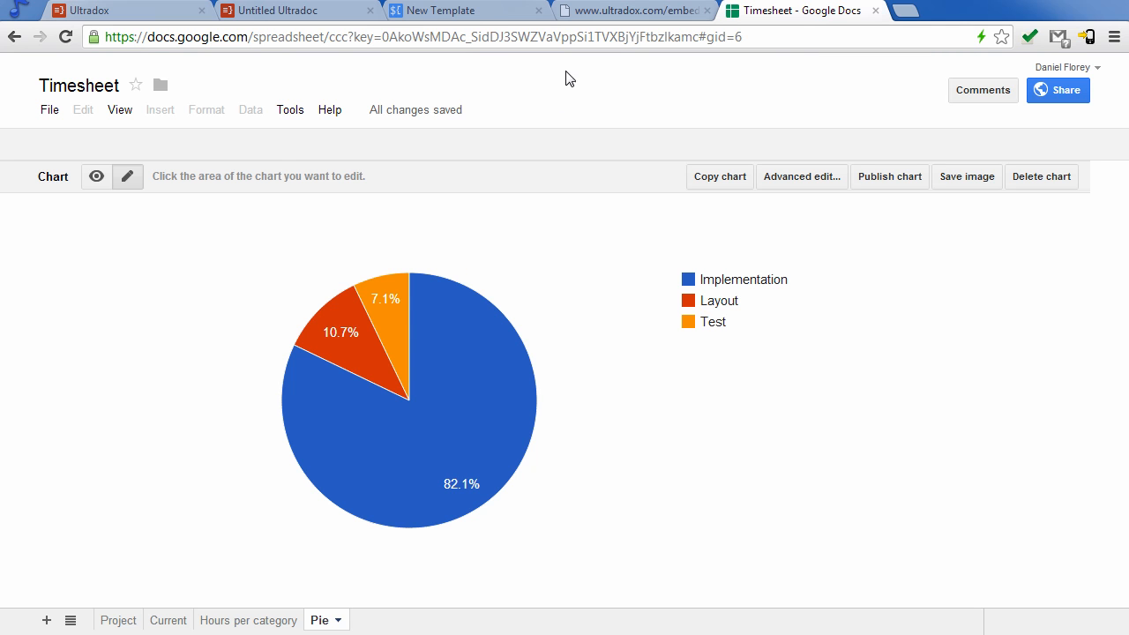
- Paste the published chart's img embed code into the template's pie variable
left_click(467, 10)
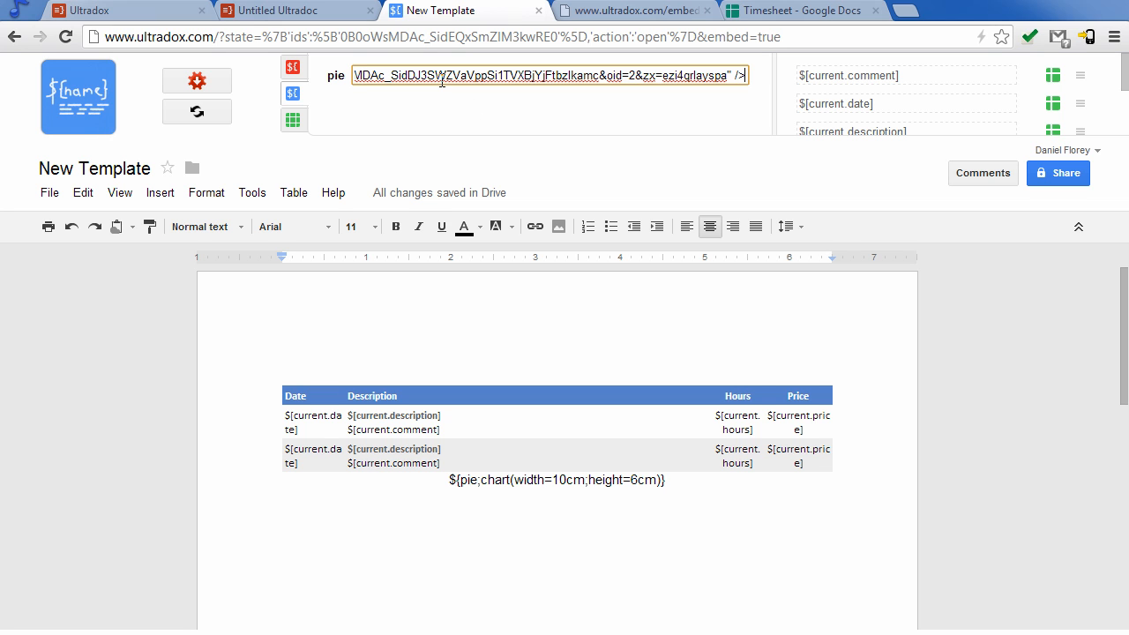
mouse_move(495, 111)
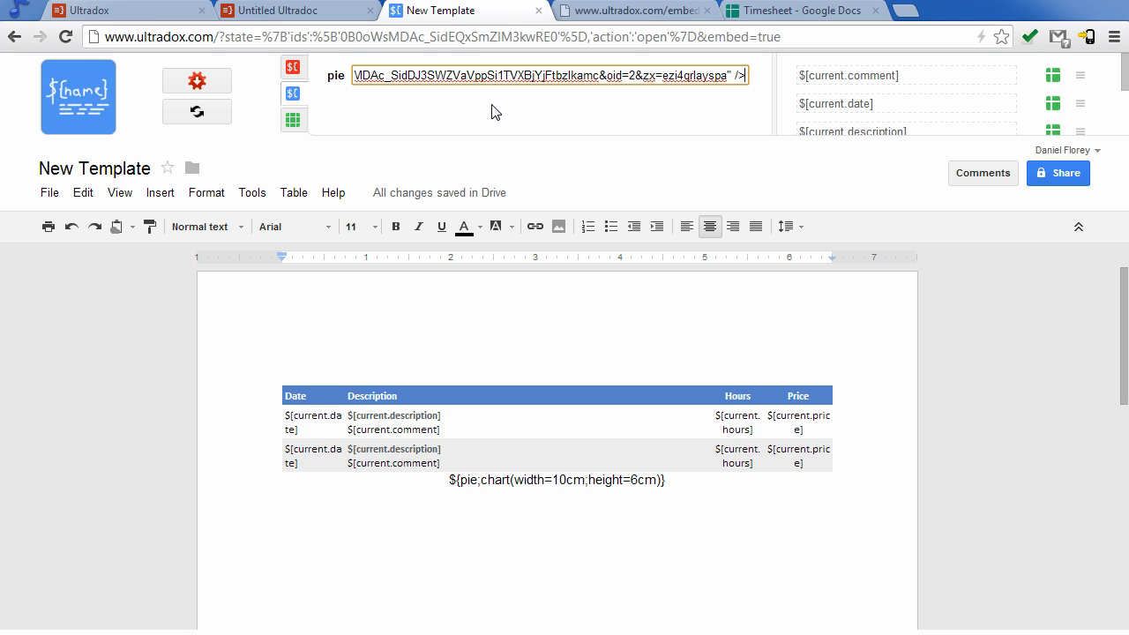